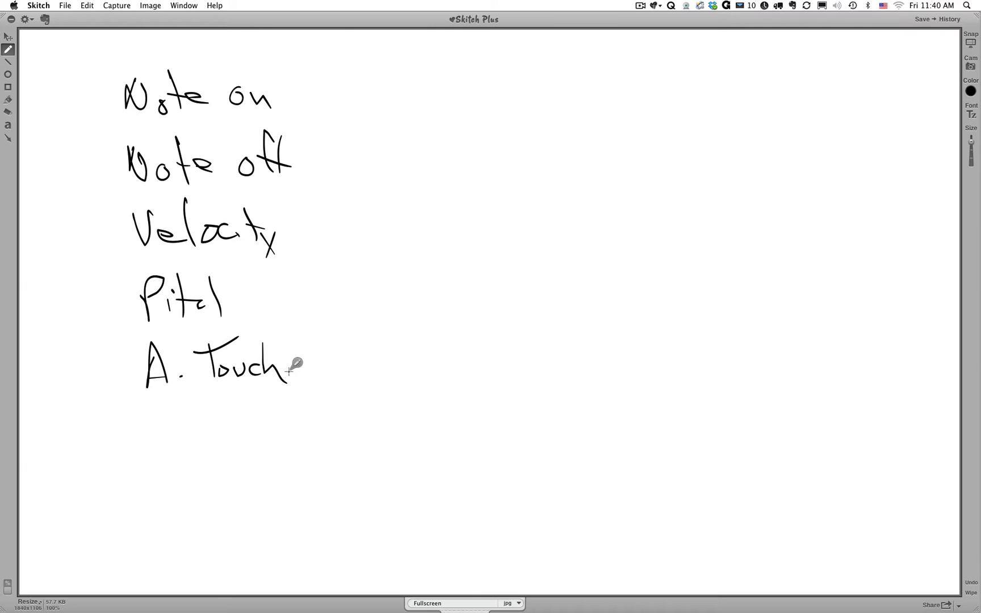
mouse_move(316, 96)
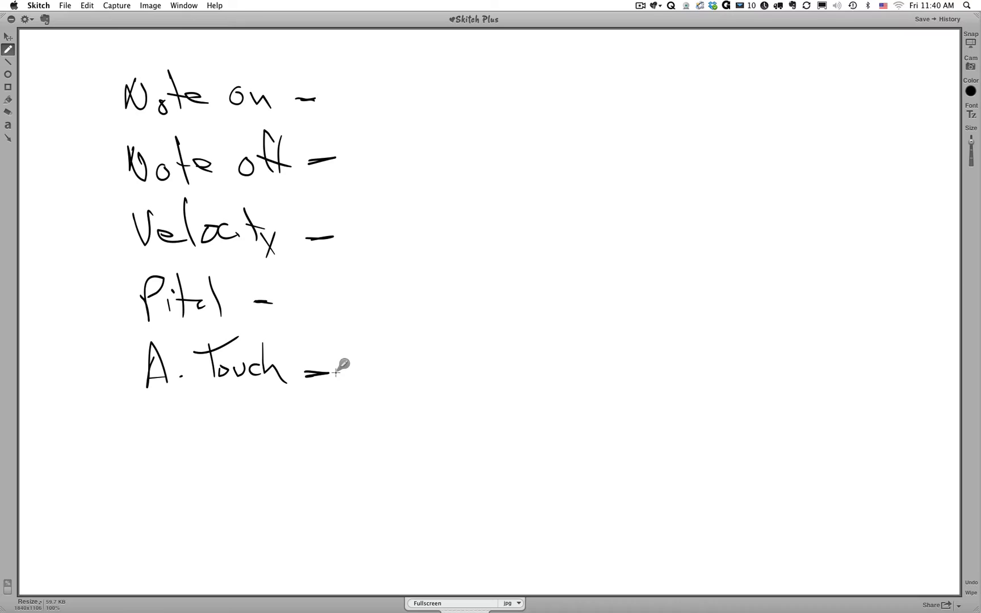
mouse_move(422, 213)
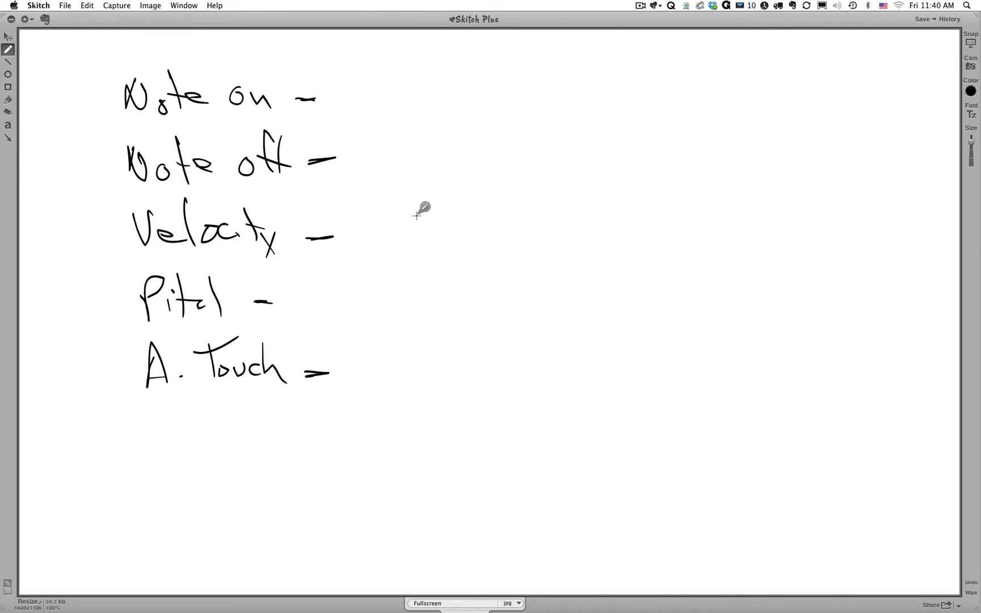
mouse_move(376, 228)
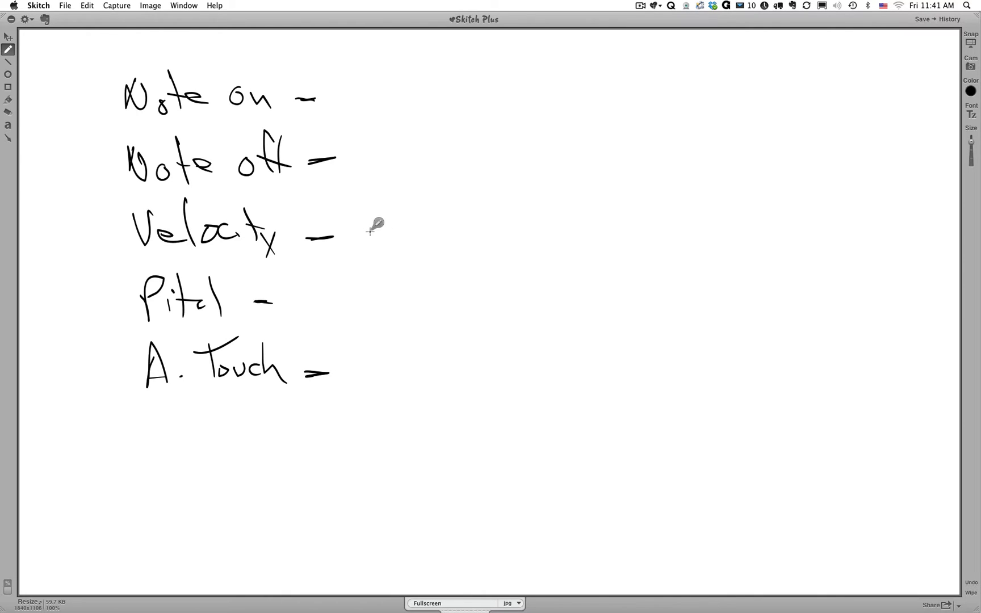
mouse_move(393, 212)
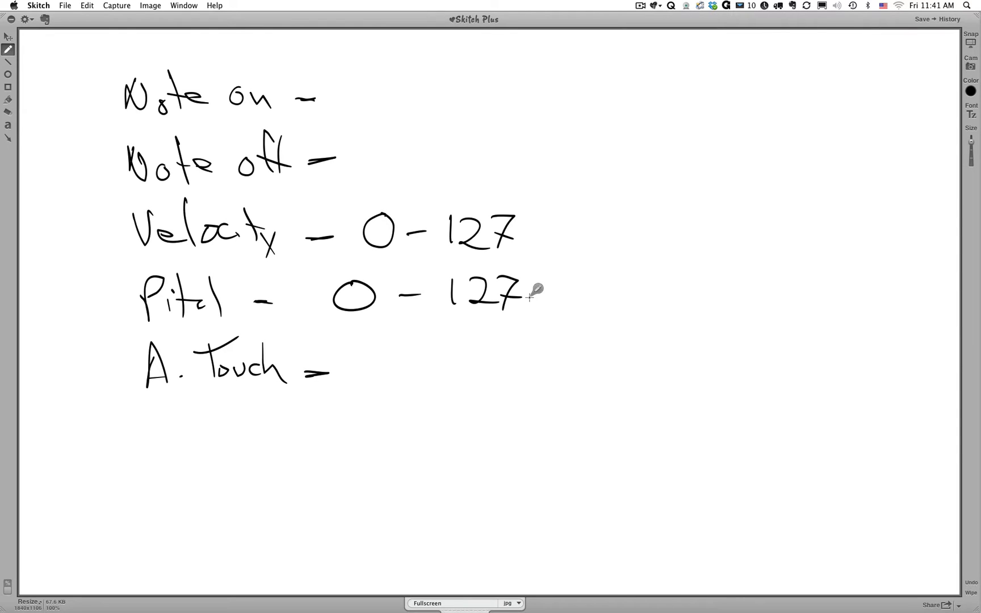
mouse_move(179, 116)
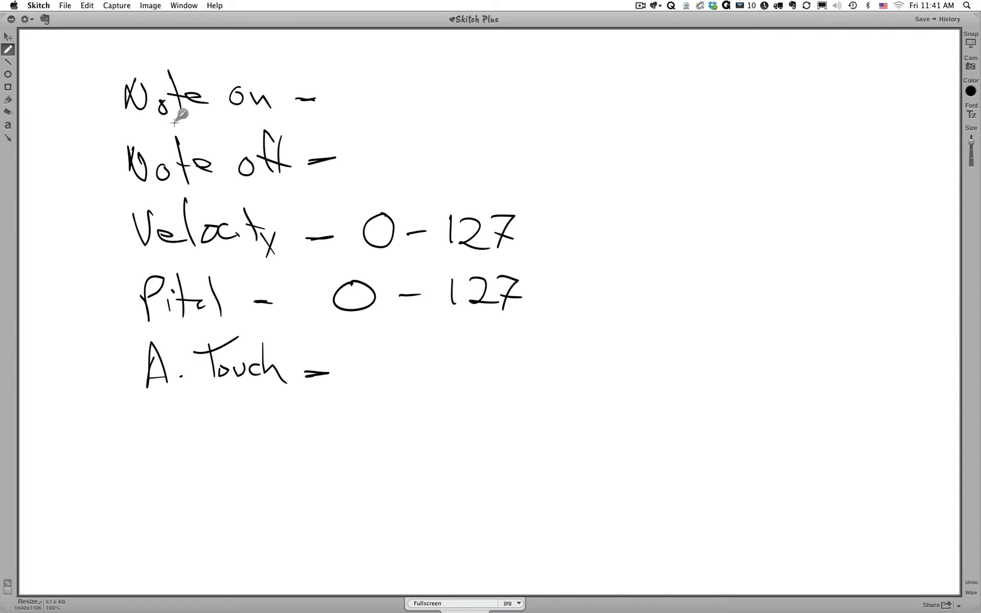
mouse_move(434, 319)
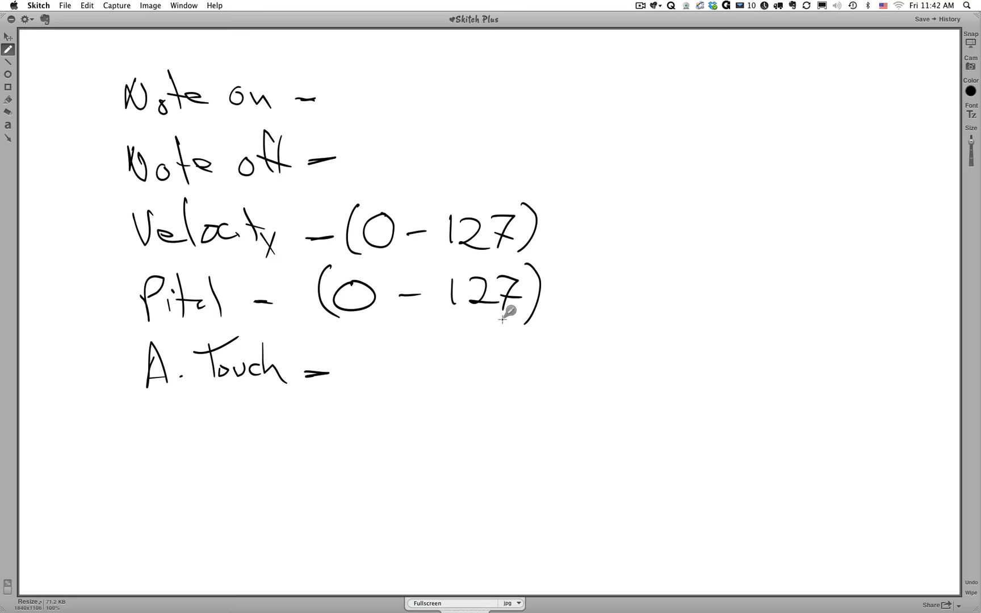
mouse_move(518, 310)
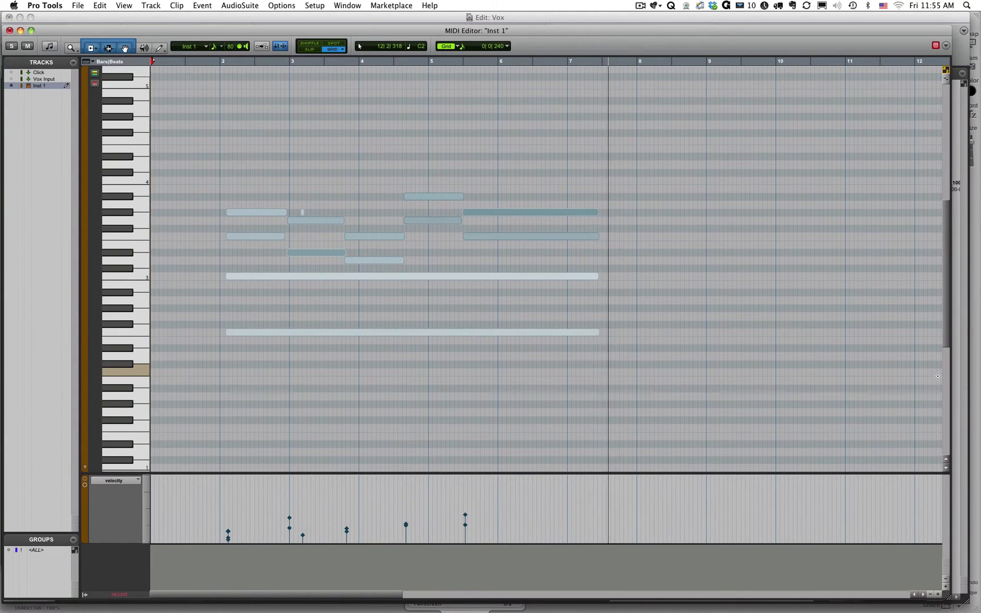
- Shift the MIDI editor's pitch range and bring up the Window menu's editor list
scroll(down, 3)
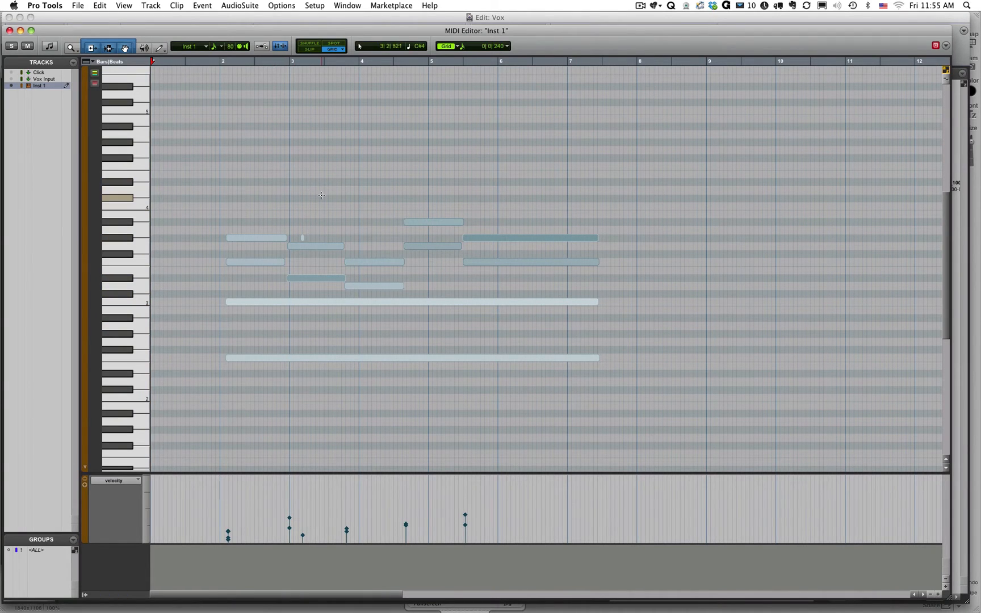
click(346, 5)
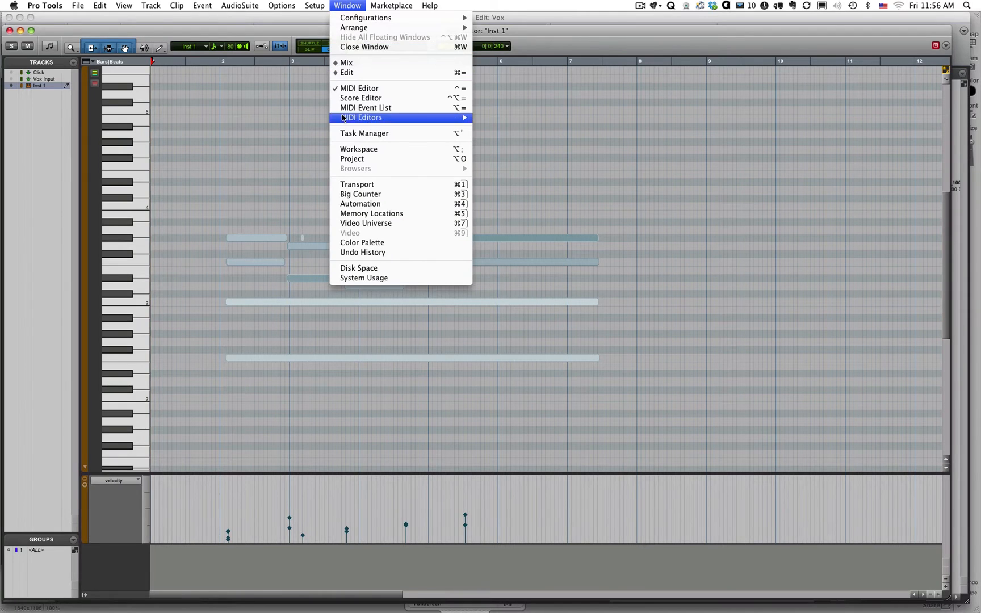
- Show the MIDI Event List with the Inst 1 track's 13 note events
click(365, 106)
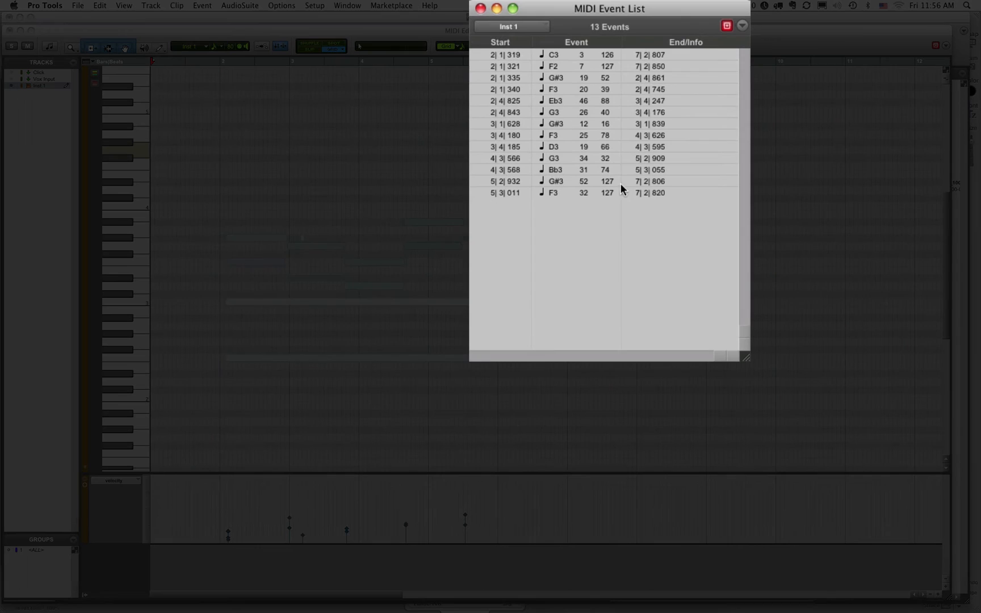
mouse_move(554, 54)
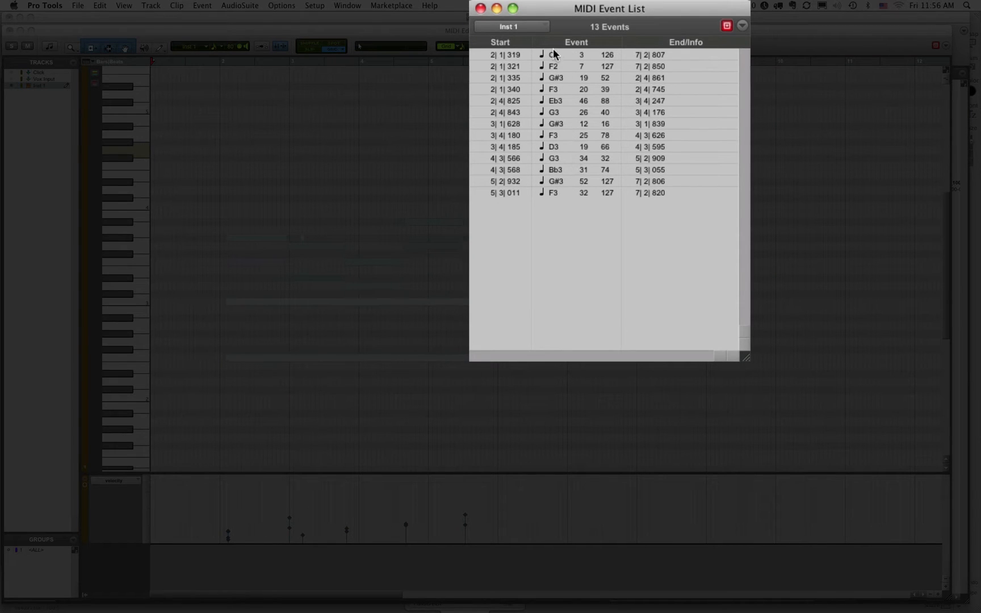
mouse_move(604, 38)
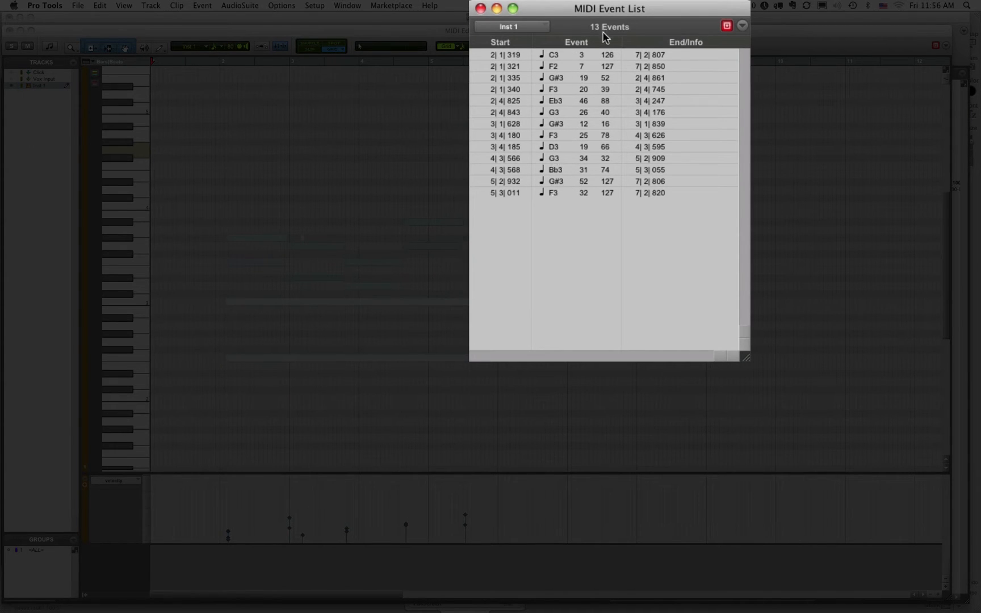
mouse_move(587, 88)
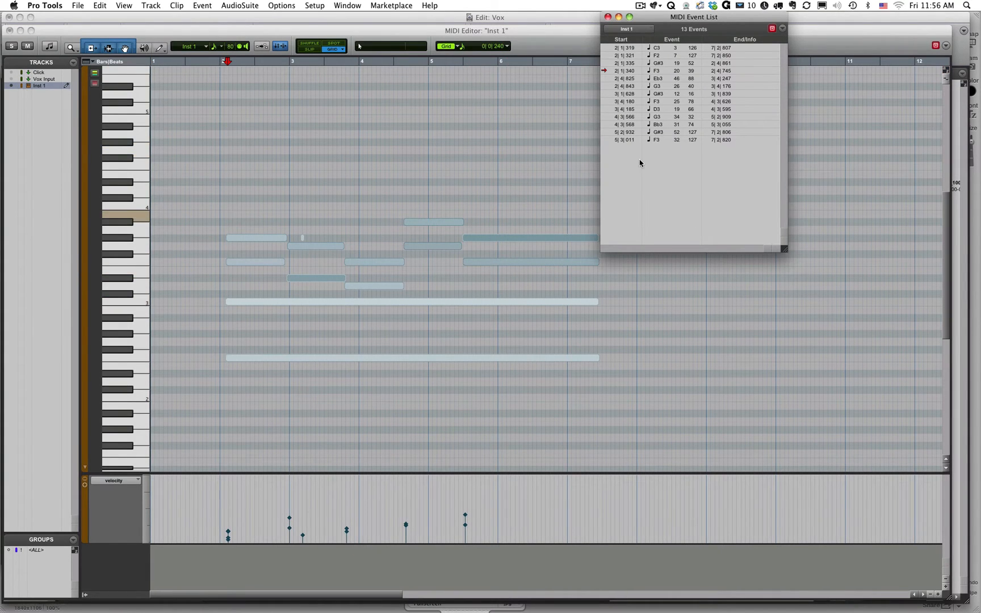
mouse_move(670, 149)
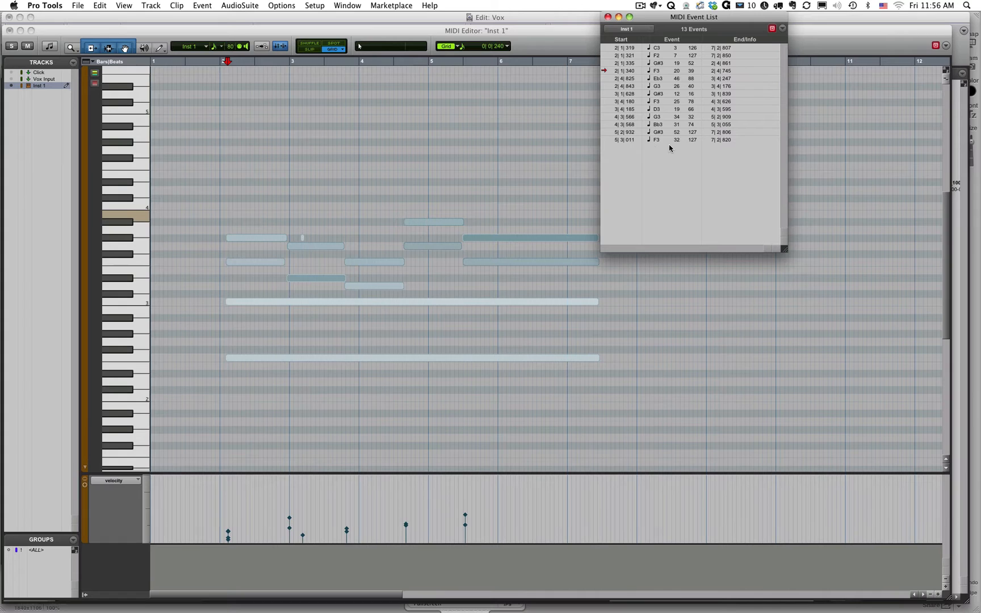
mouse_move(722, 162)
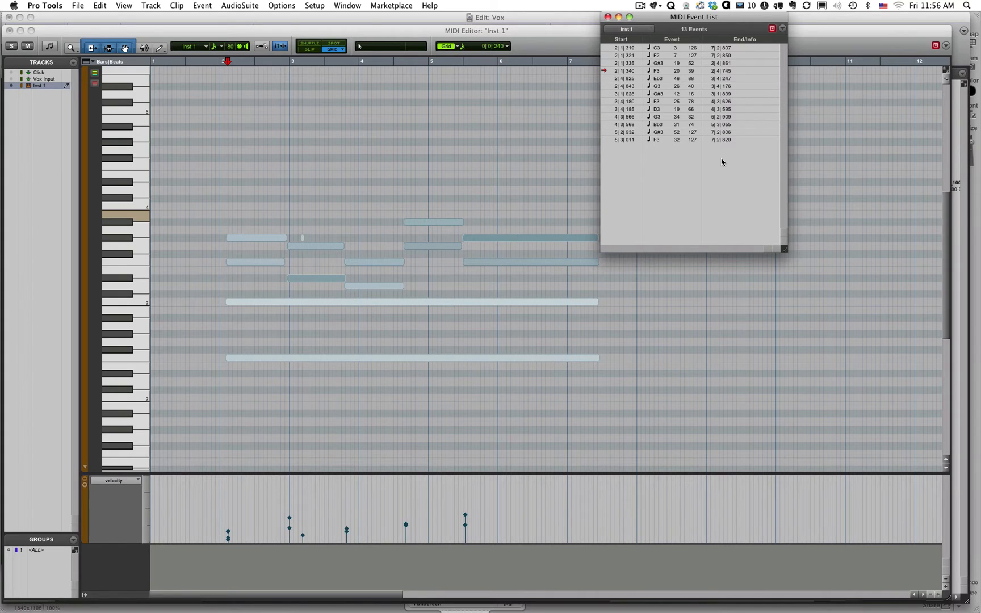
mouse_move(690, 155)
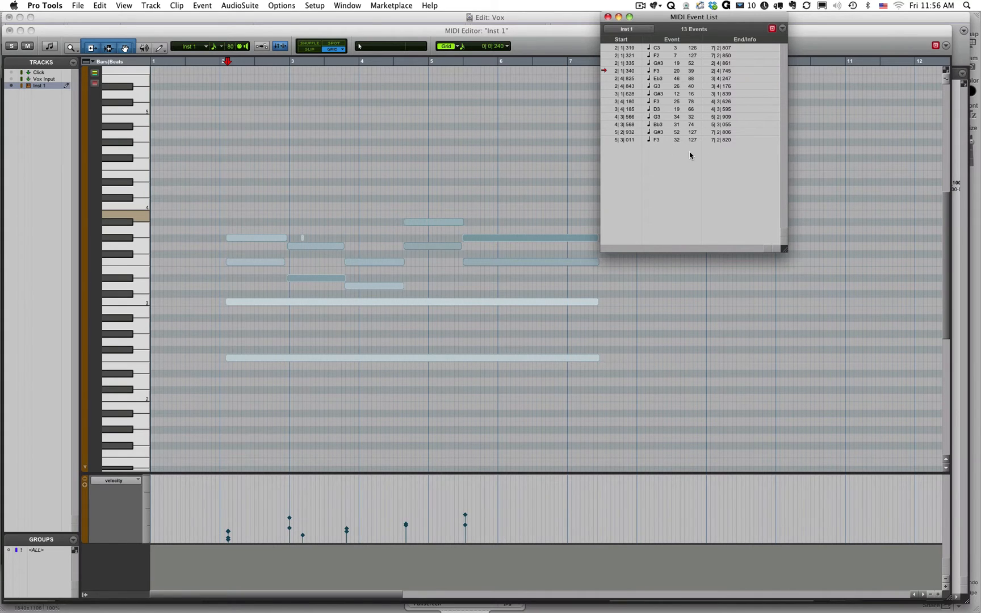
mouse_move(621, 222)
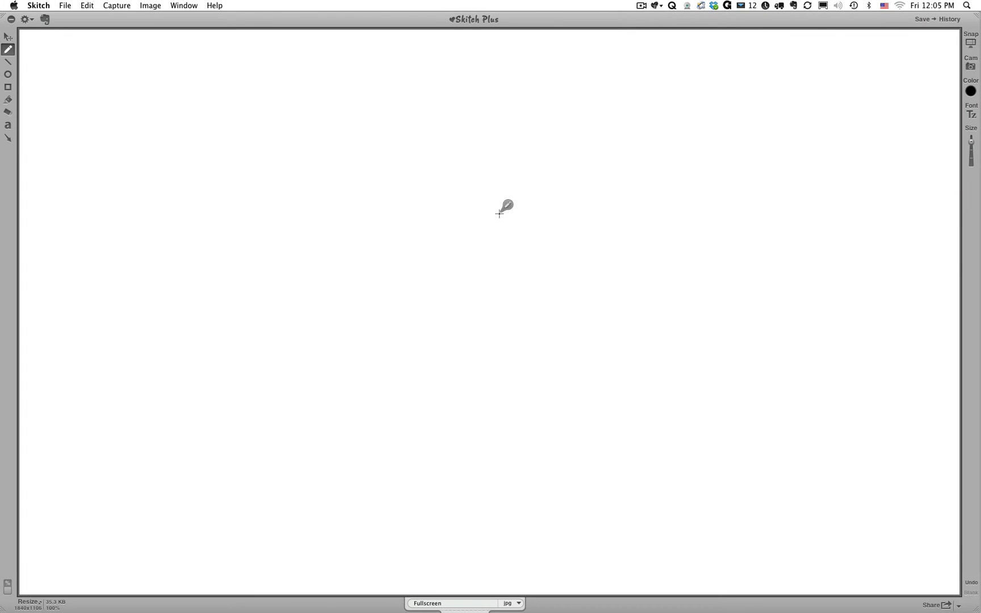
mouse_move(140, 8)
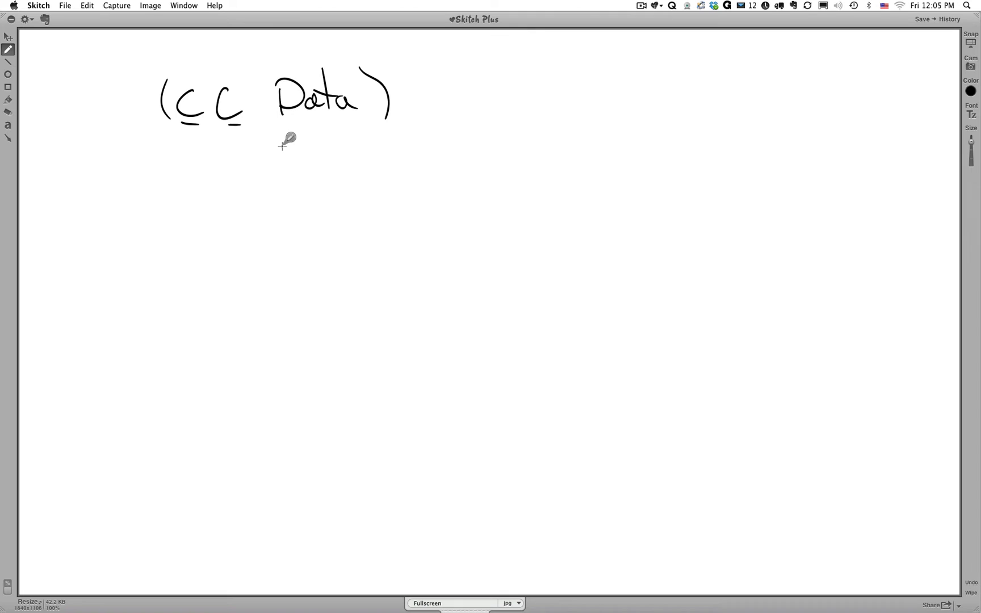
mouse_move(153, 145)
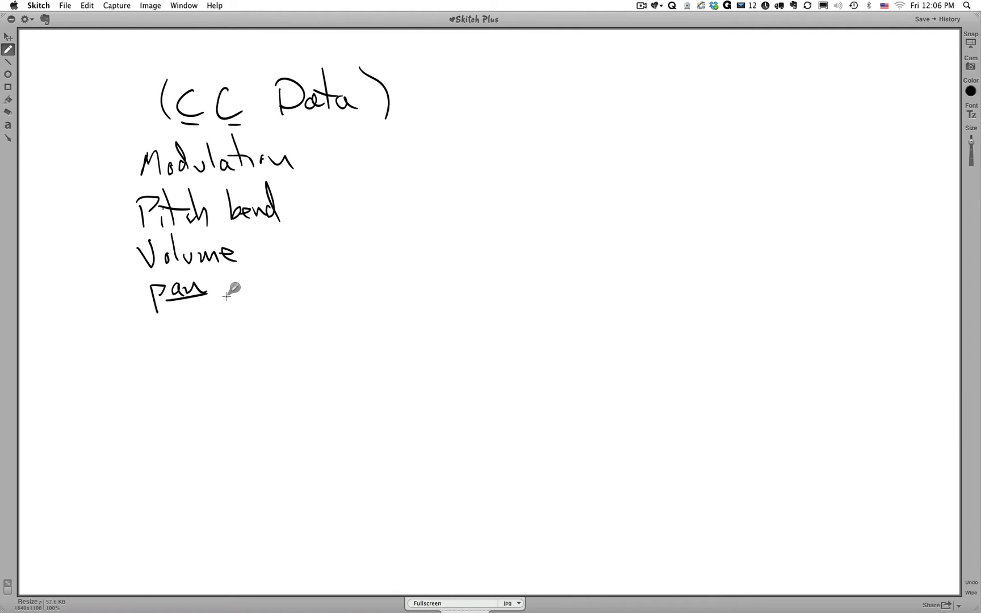
mouse_move(177, 319)
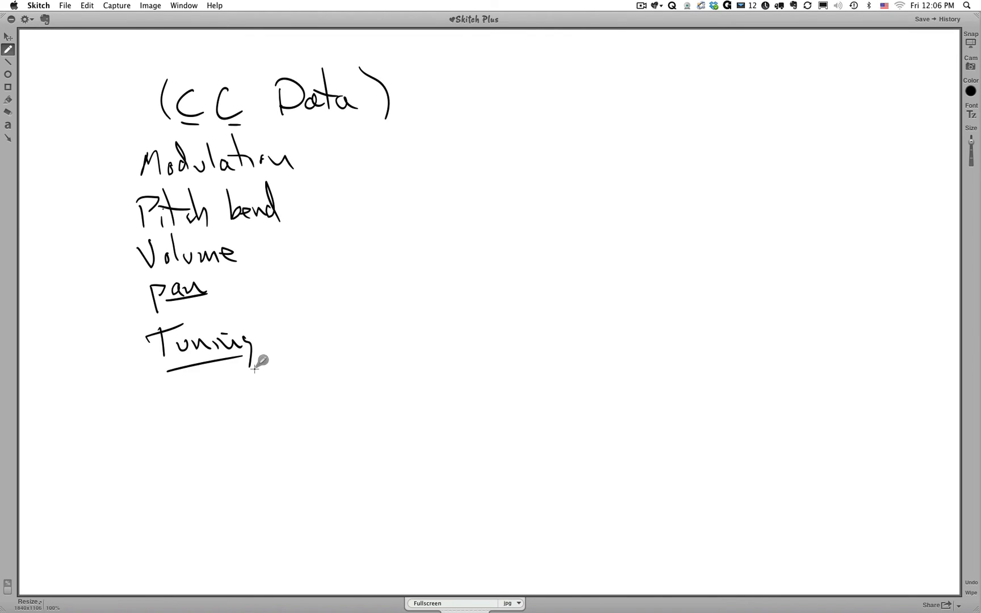
mouse_move(296, 406)
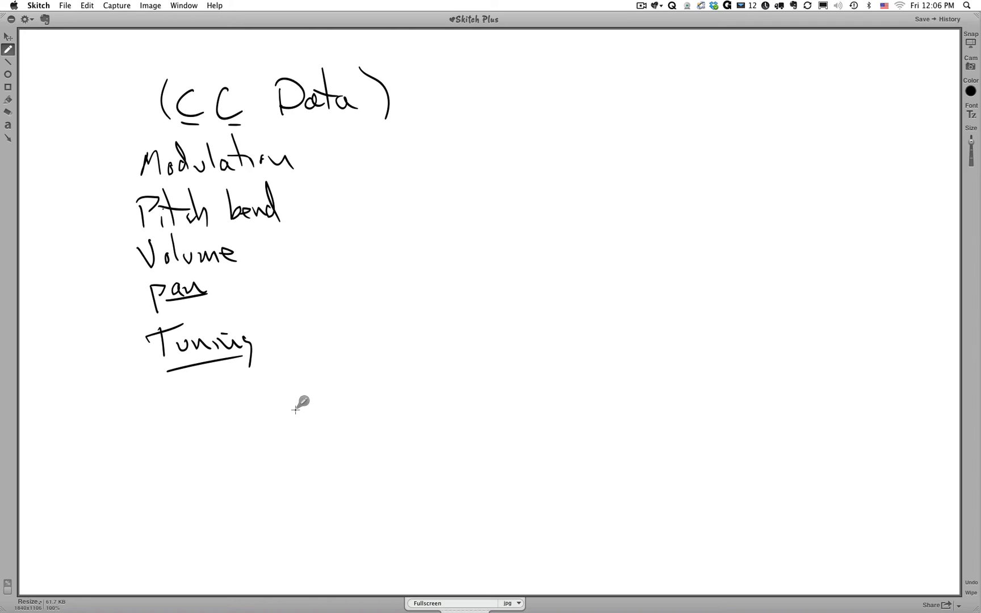
mouse_move(412, 87)
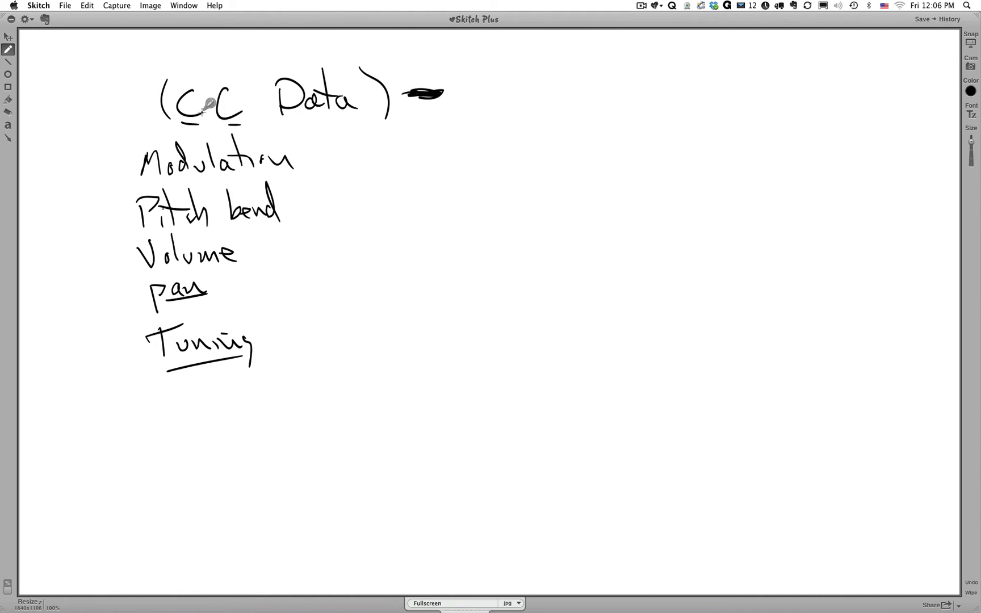
mouse_move(343, 288)
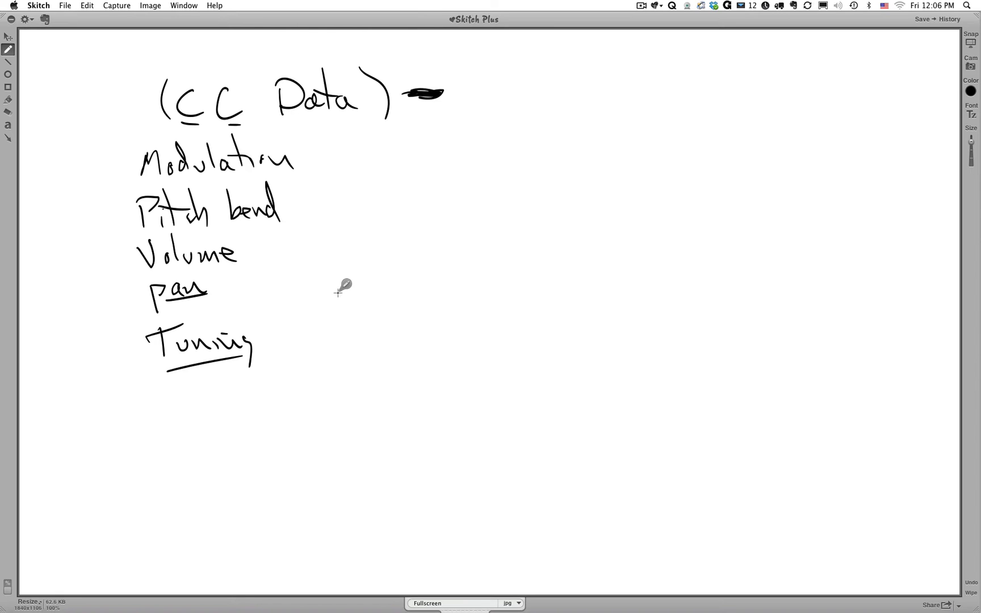
mouse_move(442, 145)
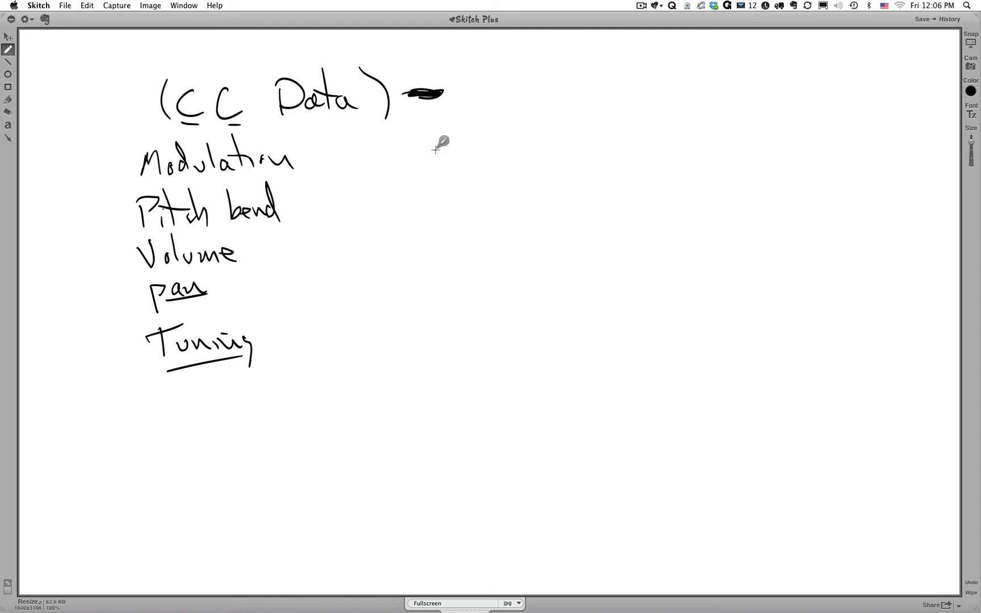
mouse_move(472, 82)
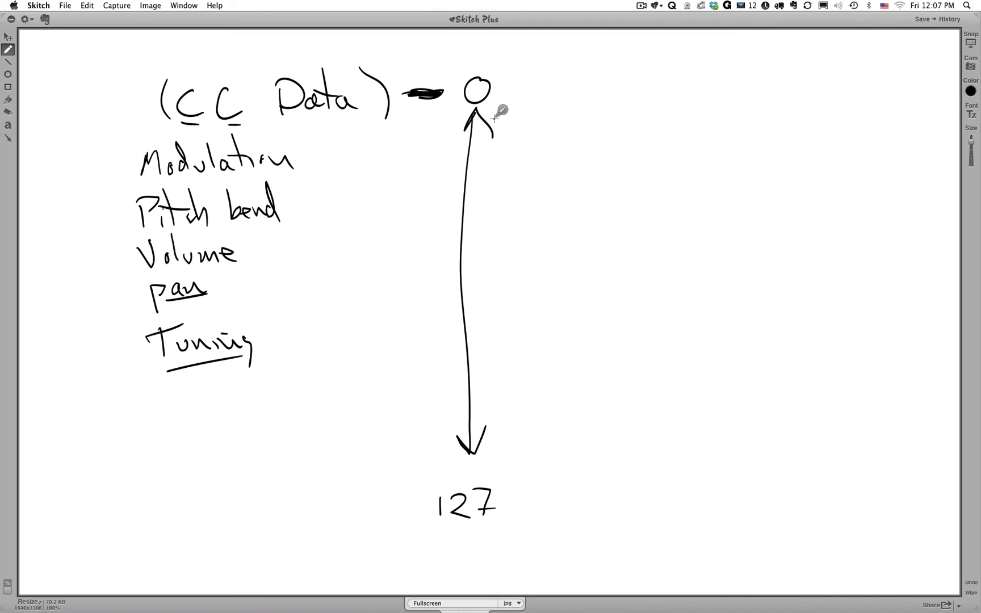
mouse_move(487, 173)
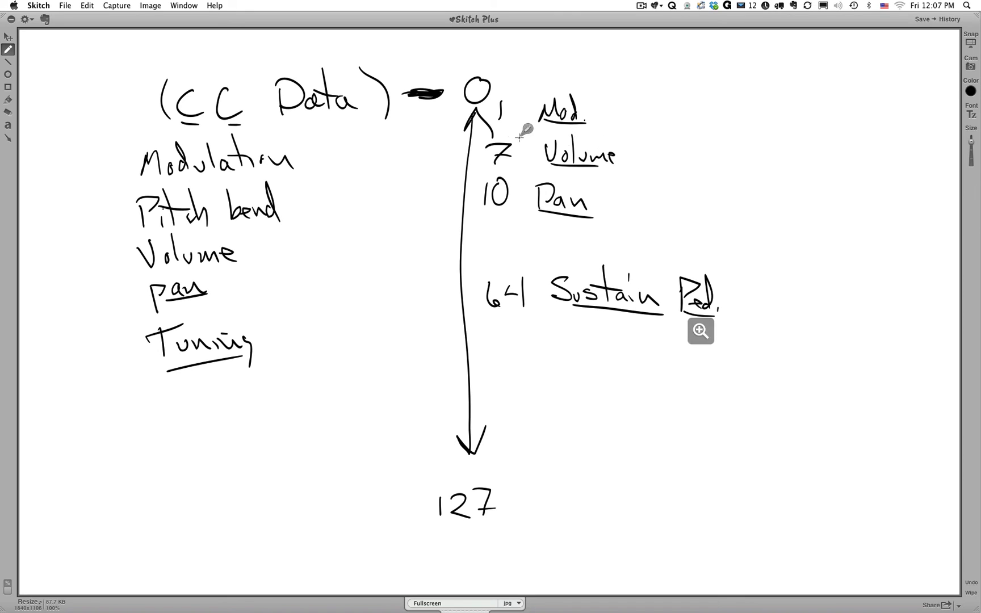
mouse_move(744, 76)
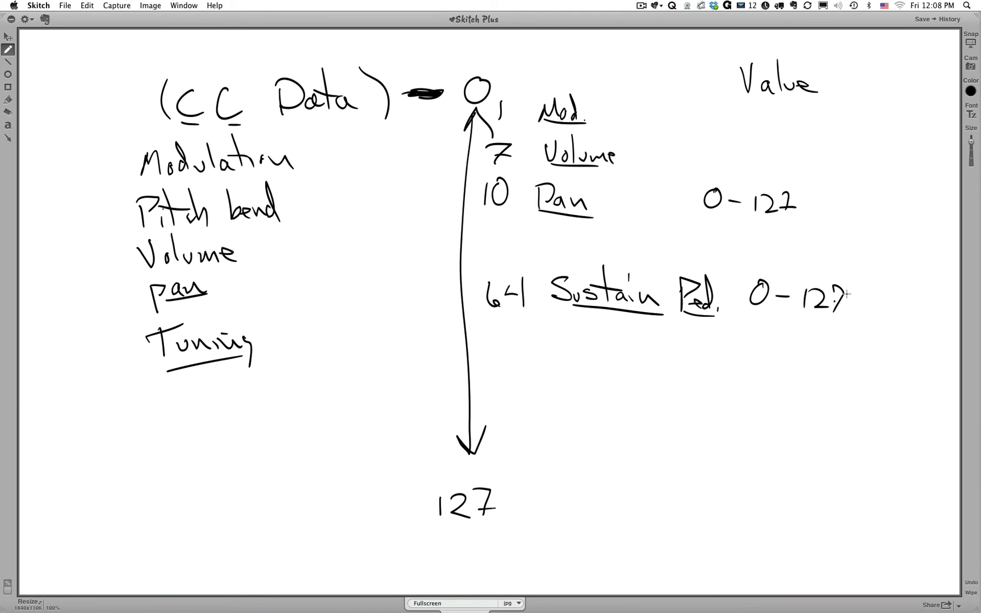
- Handwrite a 'Value' heading with 0-127 ranges beside Pan and Sustain Ped
click(757, 156)
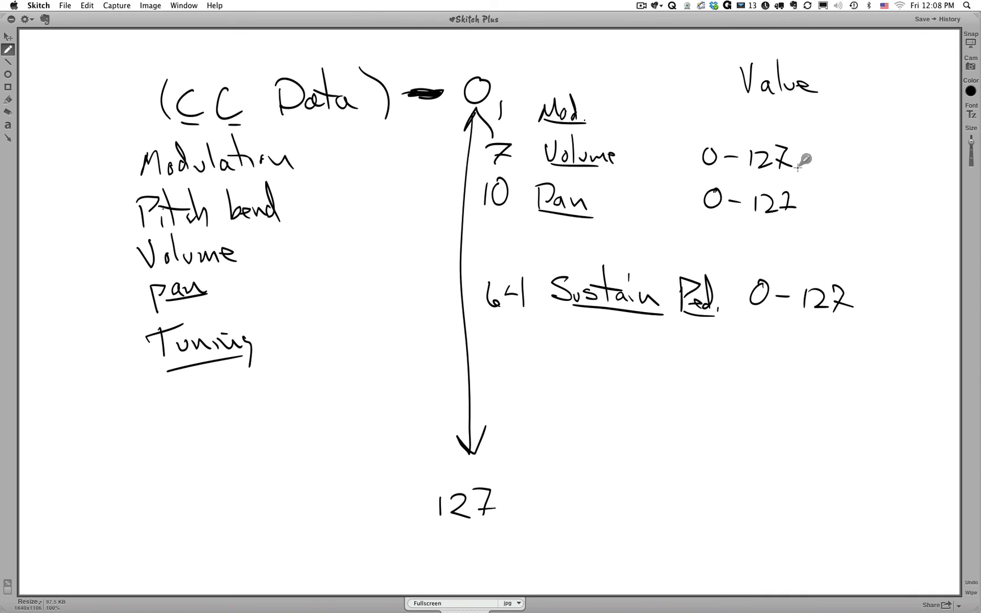
mouse_move(747, 109)
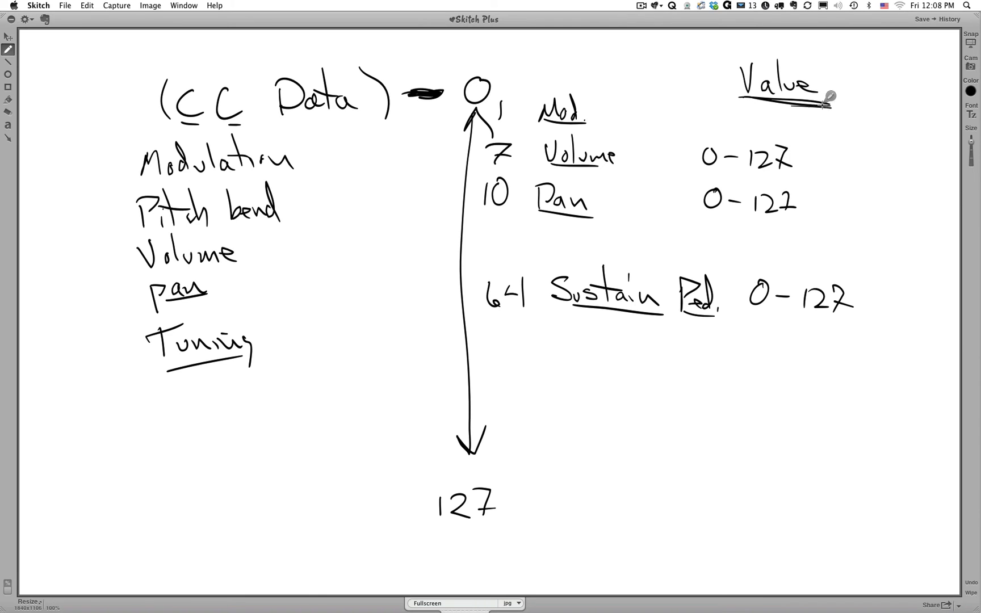
mouse_move(235, 393)
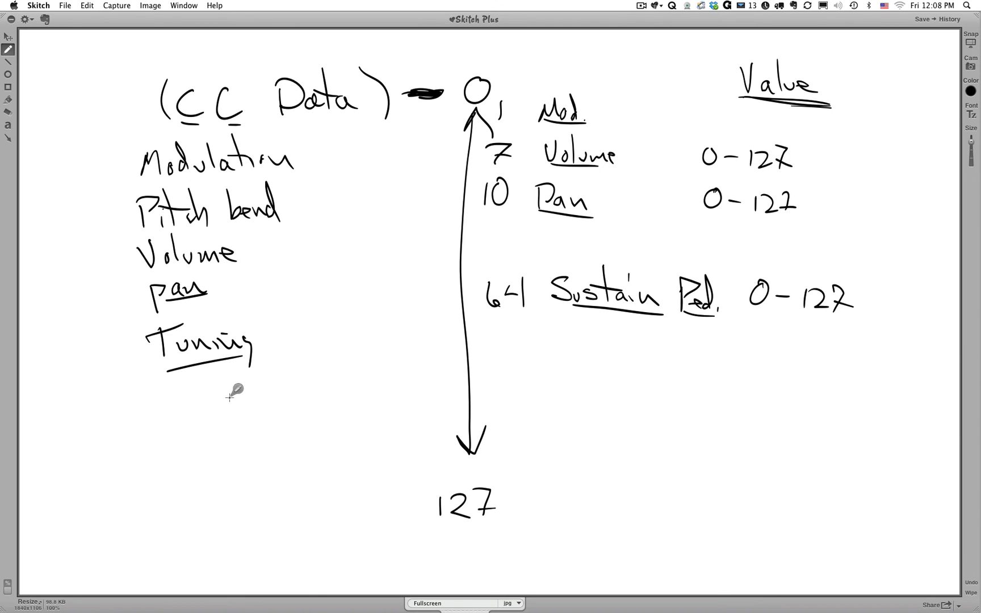
mouse_move(319, 365)
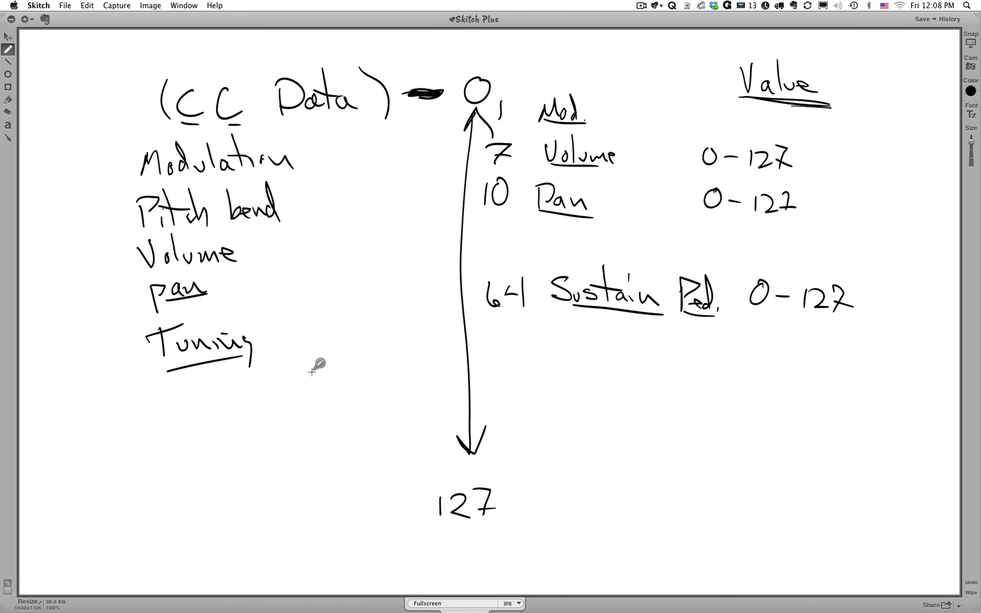
mouse_move(501, 225)
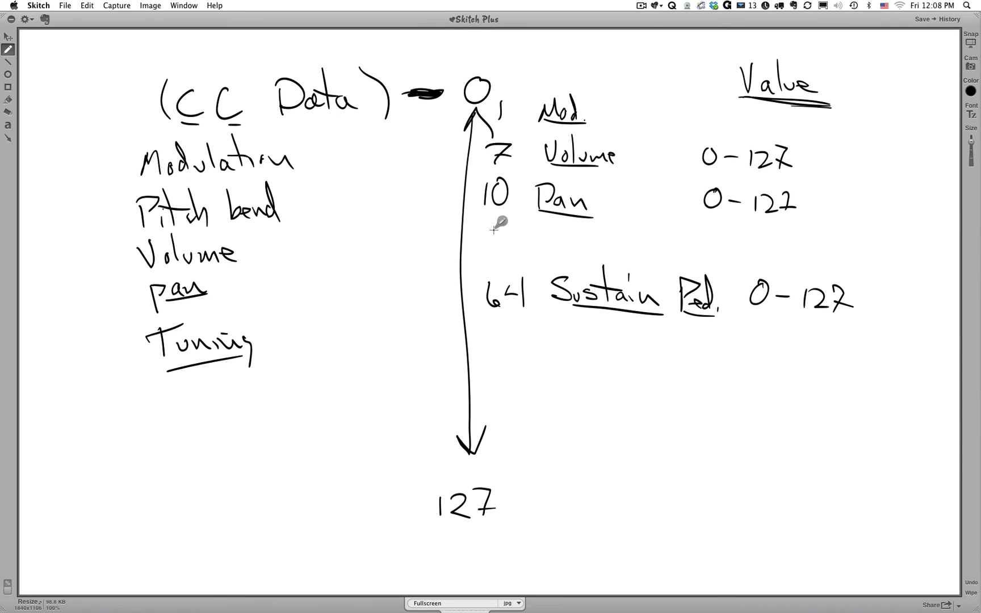
mouse_move(629, 298)
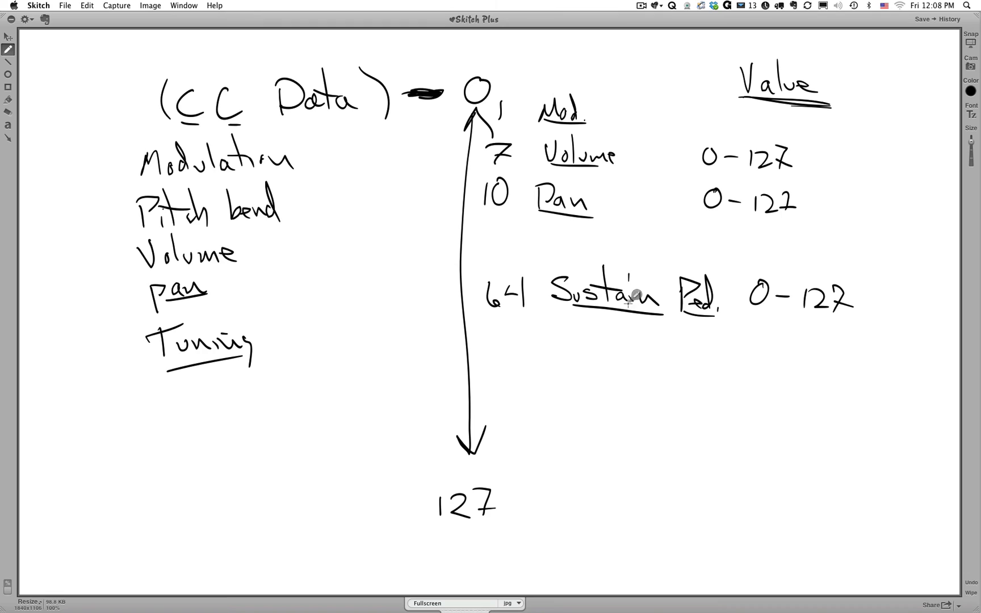
mouse_move(570, 405)
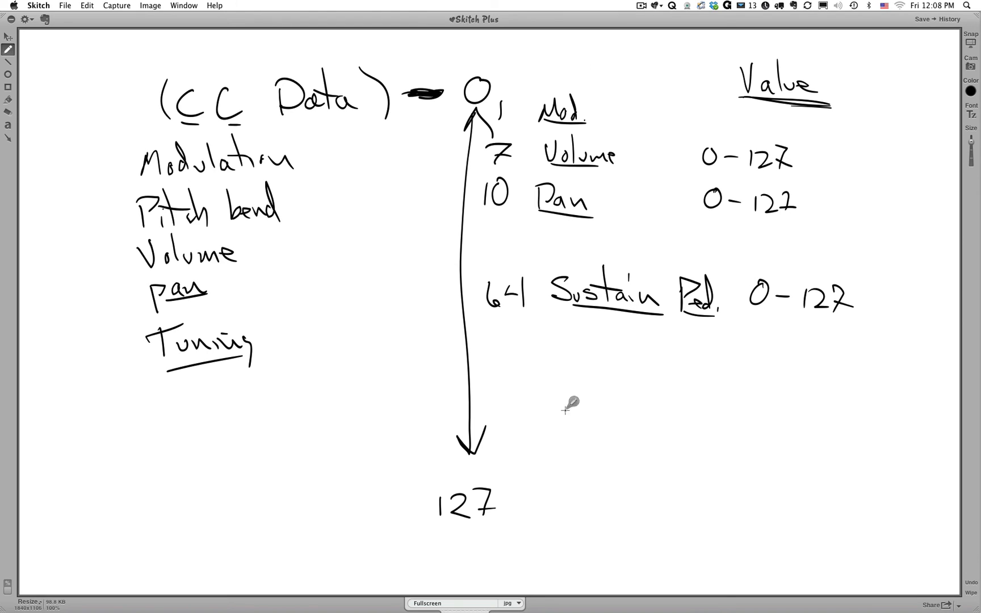
mouse_move(573, 349)
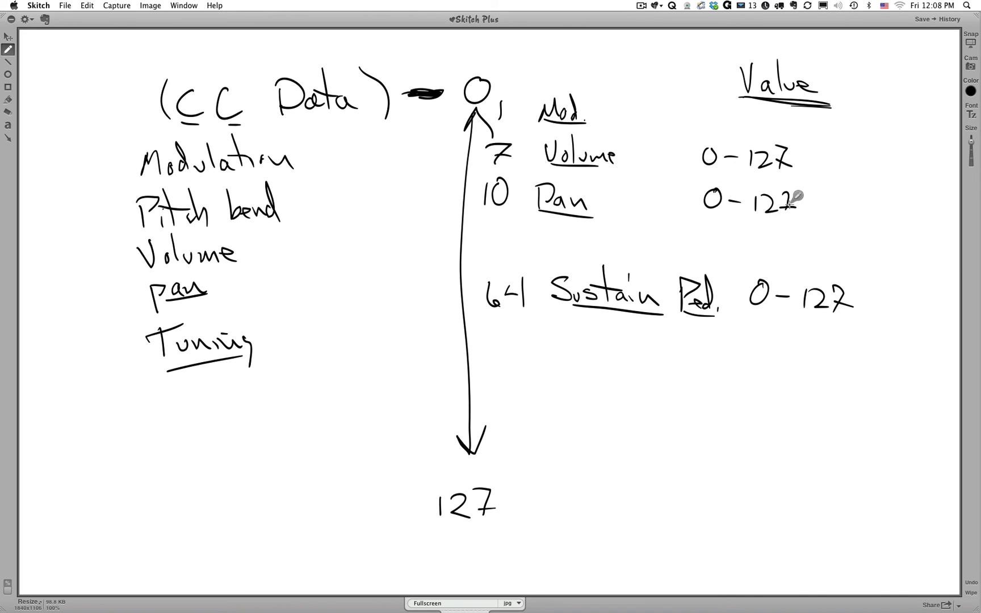
mouse_move(670, 294)
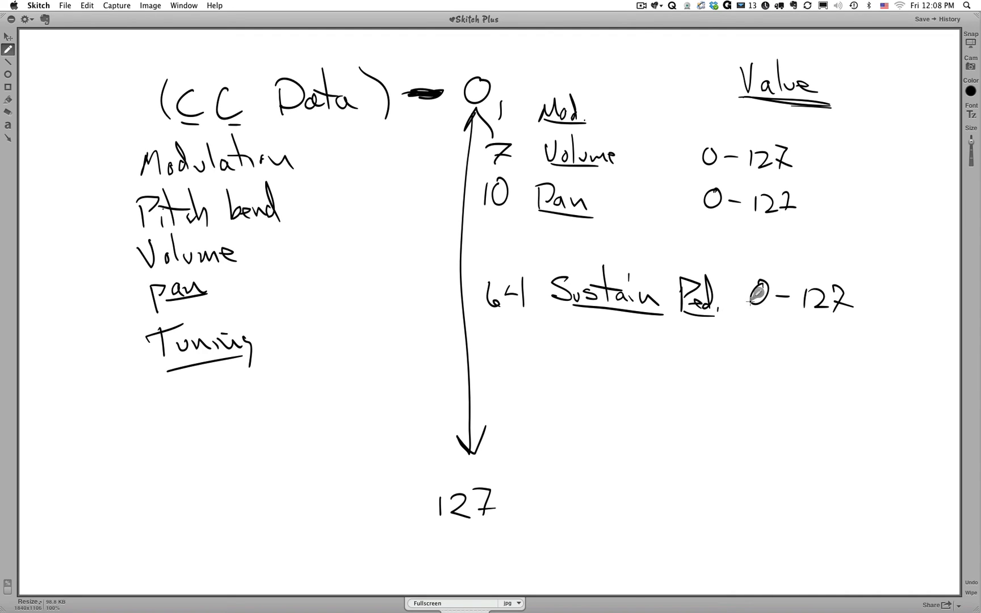
mouse_move(875, 302)
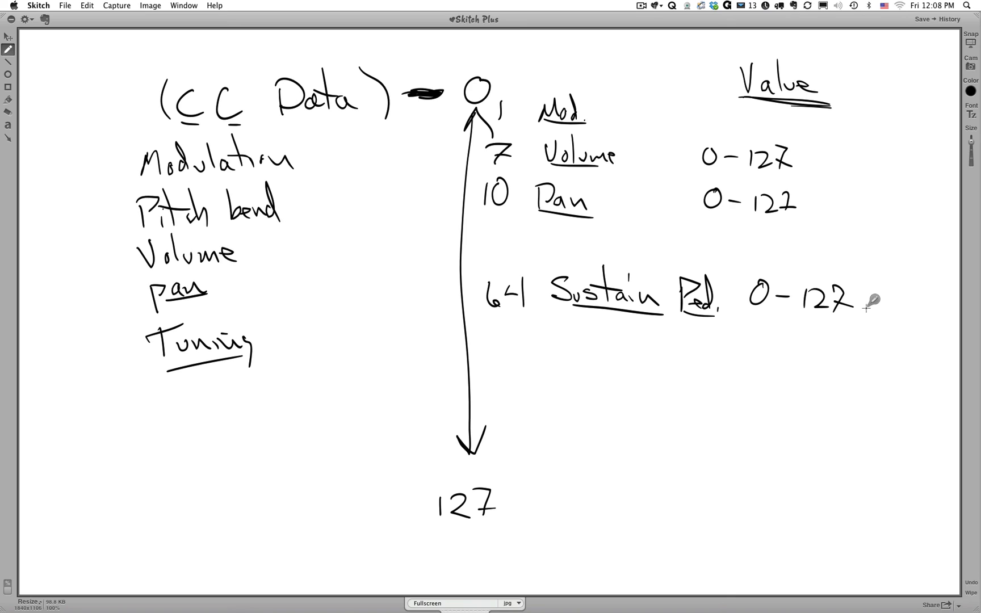
mouse_move(862, 307)
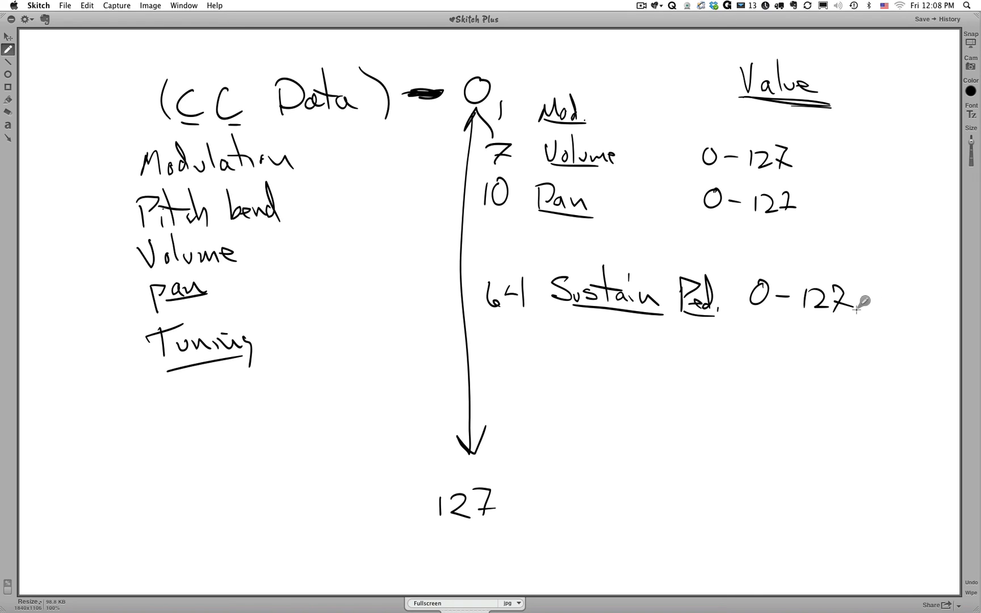
mouse_move(713, 353)
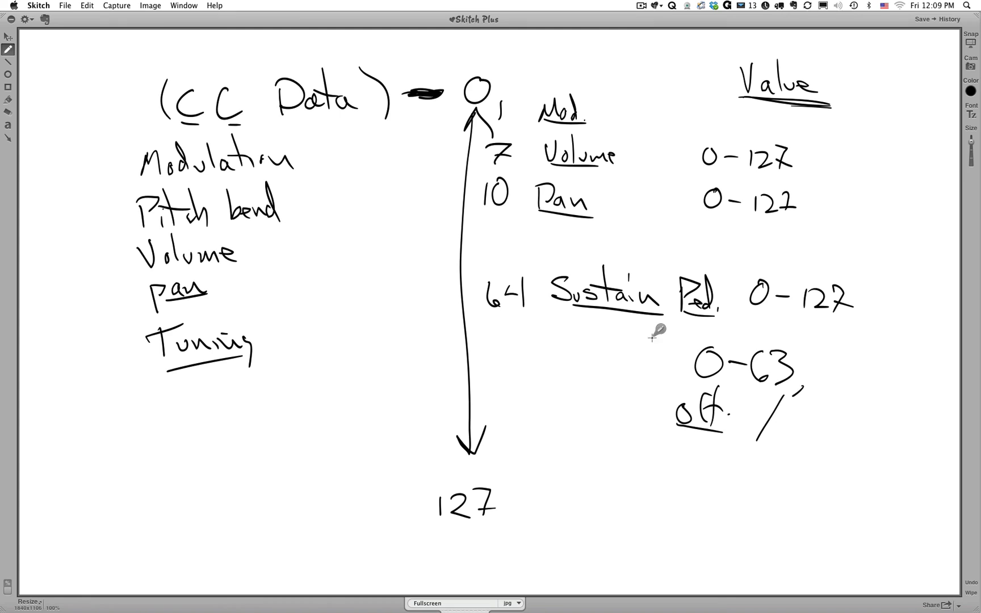
mouse_move(848, 382)
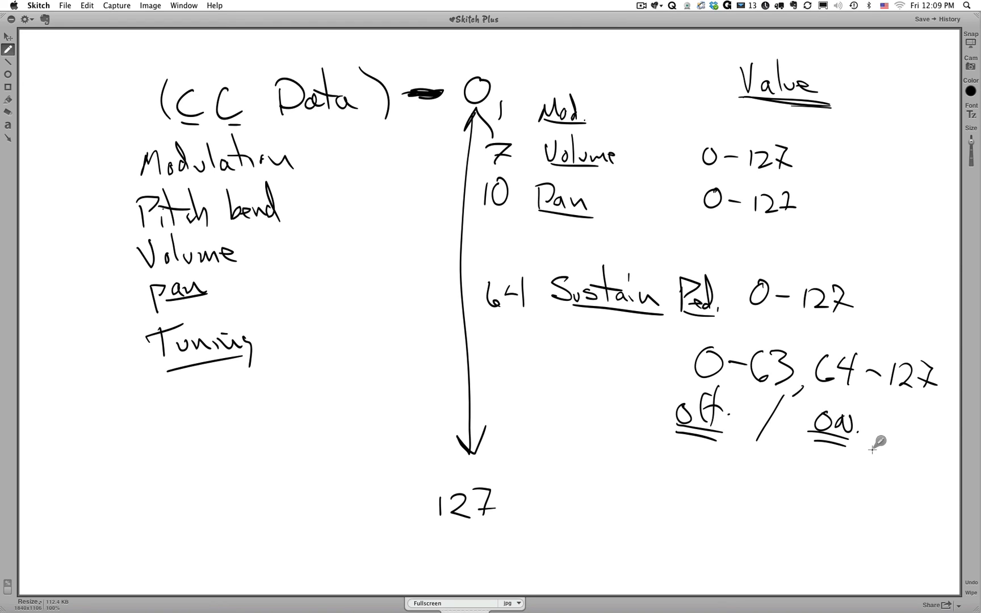
mouse_move(504, 287)
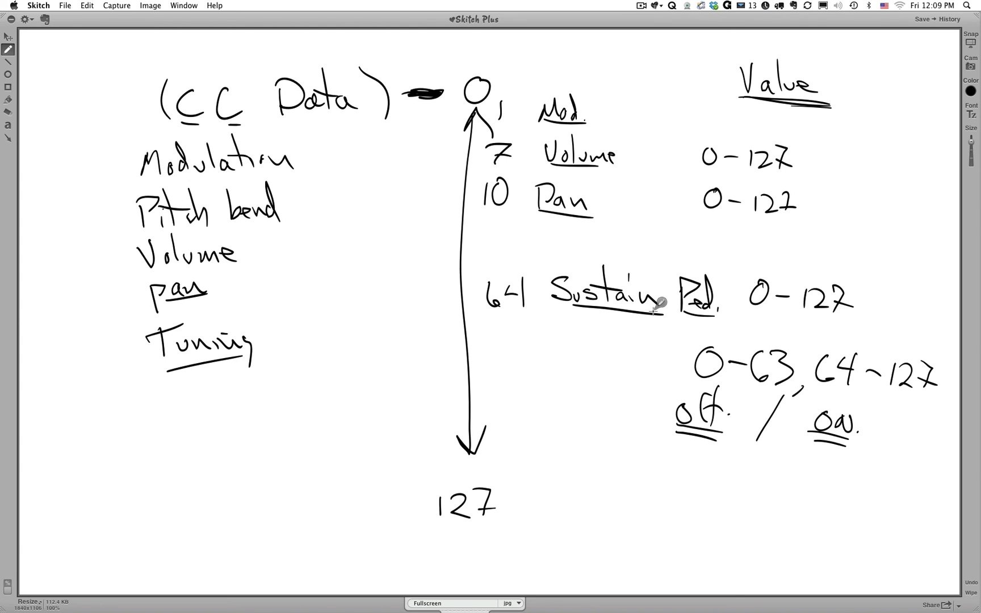
mouse_move(799, 205)
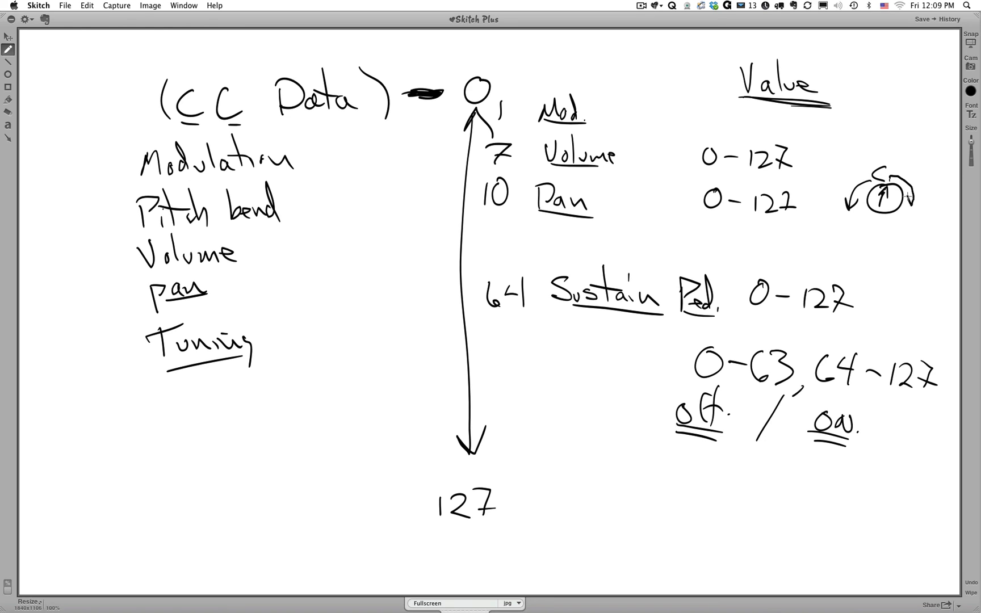
mouse_move(941, 194)
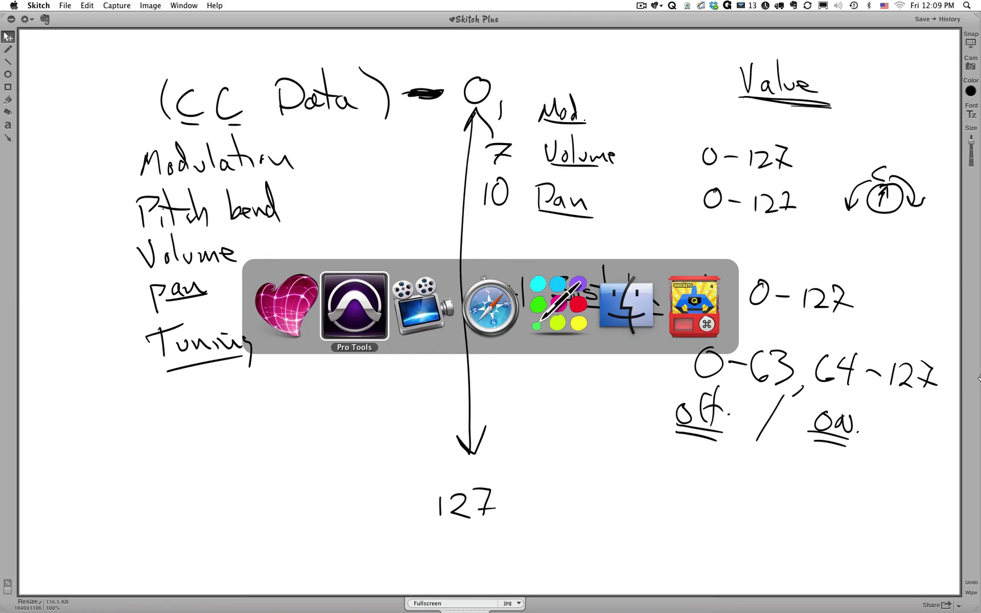
- Leave the pan knob sketch and switch over to Pro Tools
click(353, 306)
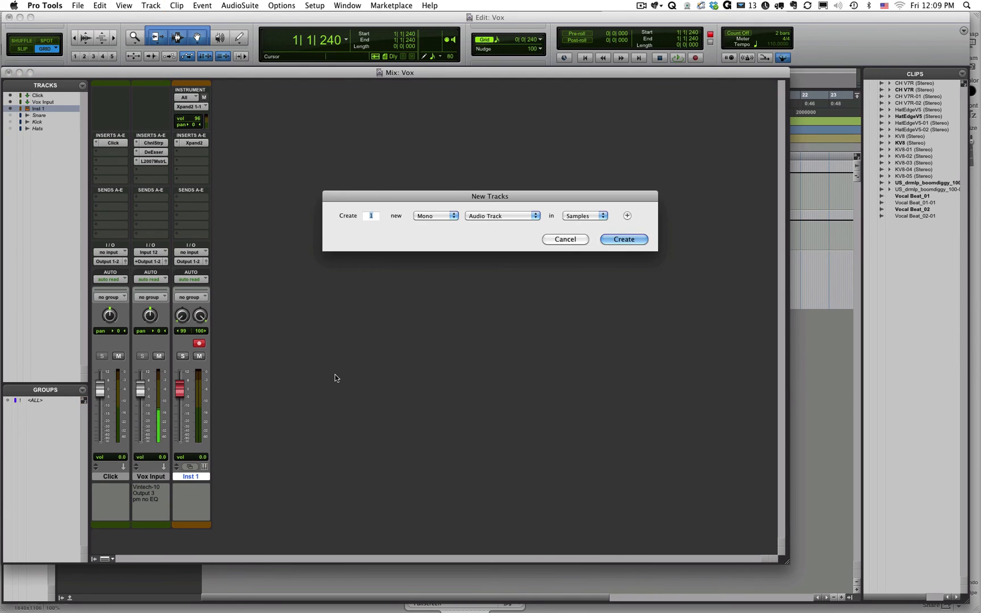
- Create a new MIDI 1 track with volume 96 and pan near centre
click(622, 238)
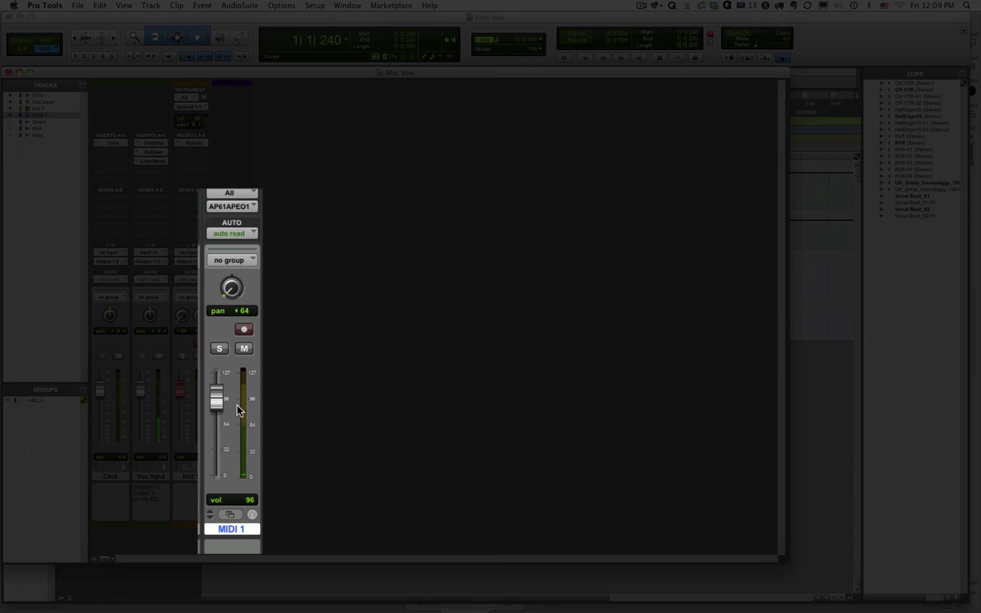
mouse_move(233, 292)
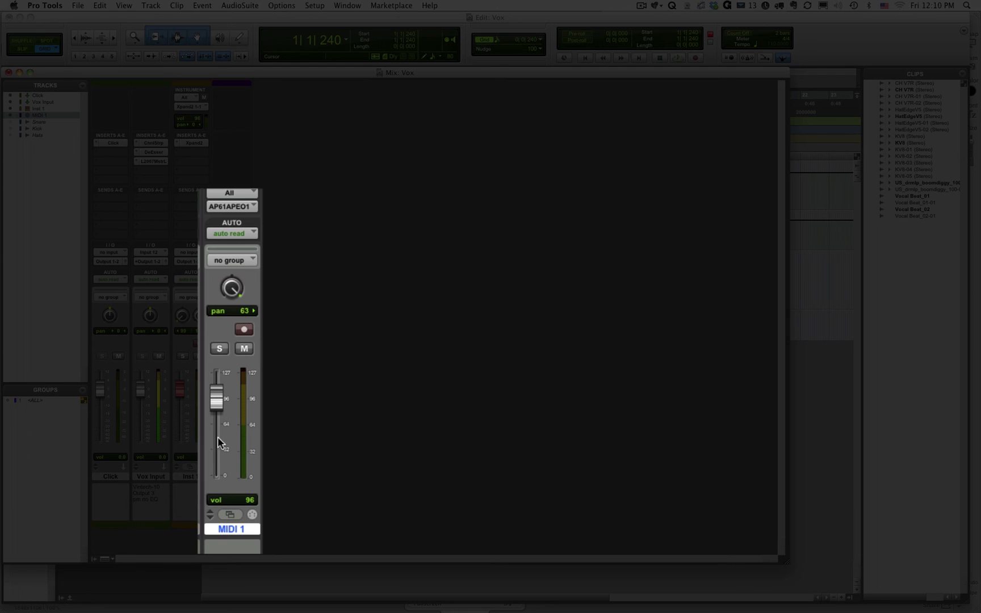
mouse_move(229, 476)
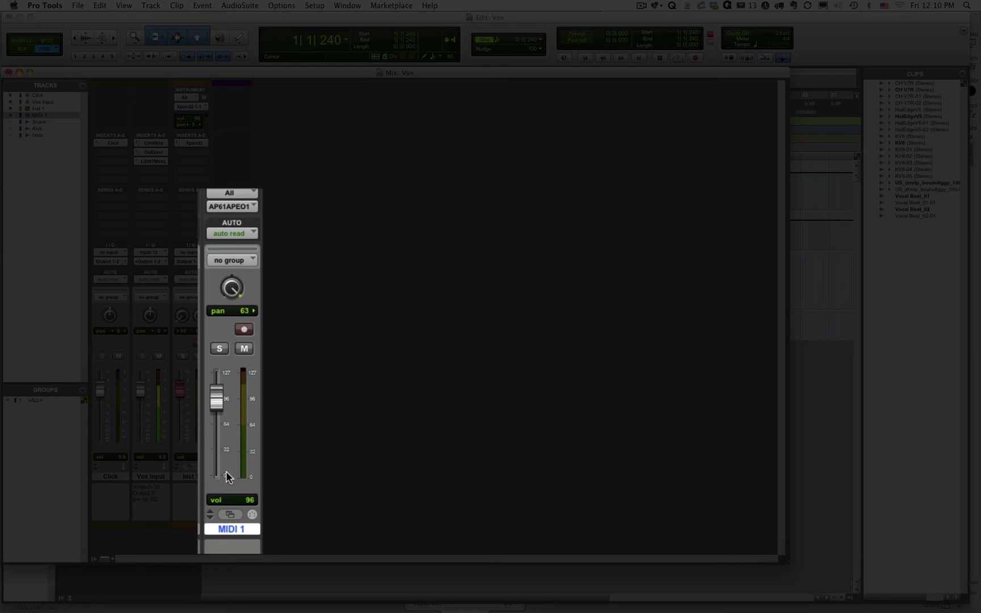
mouse_move(217, 507)
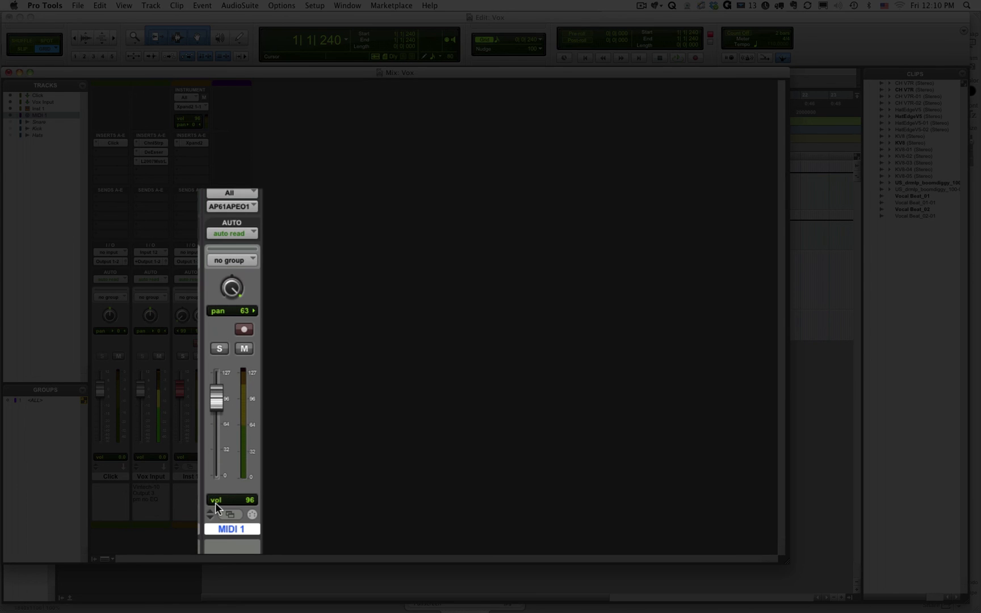
mouse_move(561, 418)
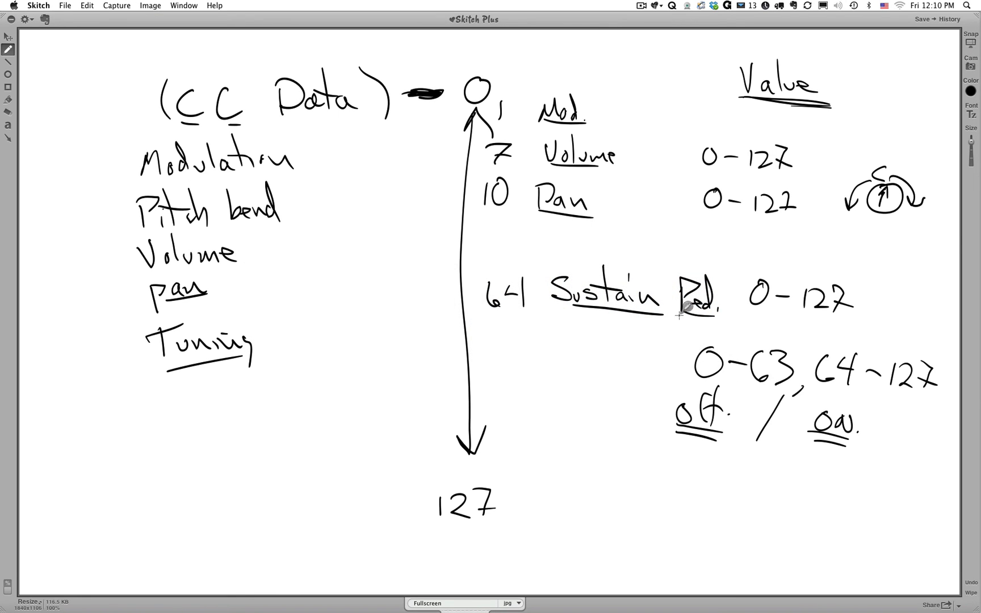
click(353, 307)
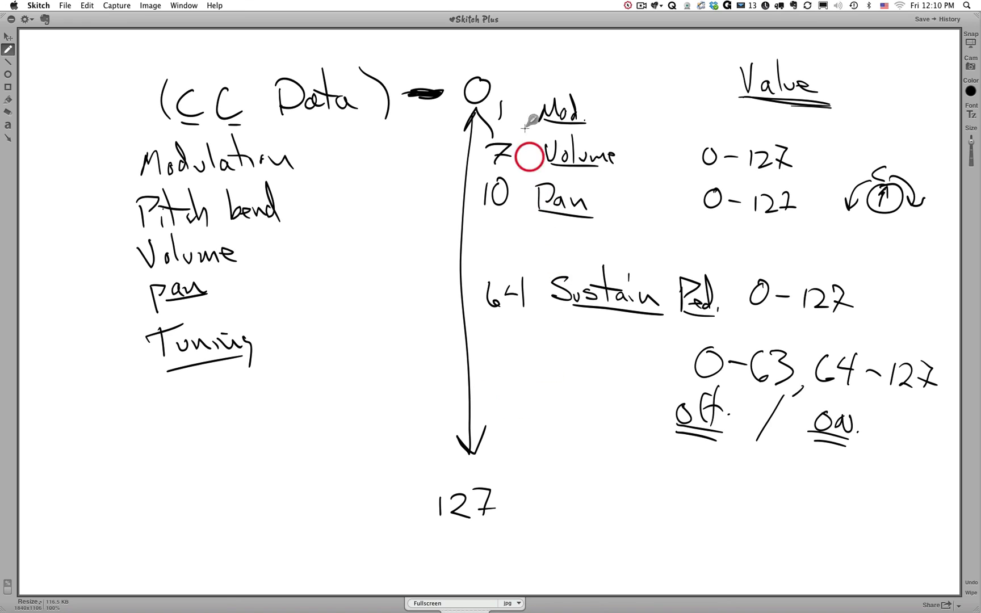
mouse_move(508, 459)
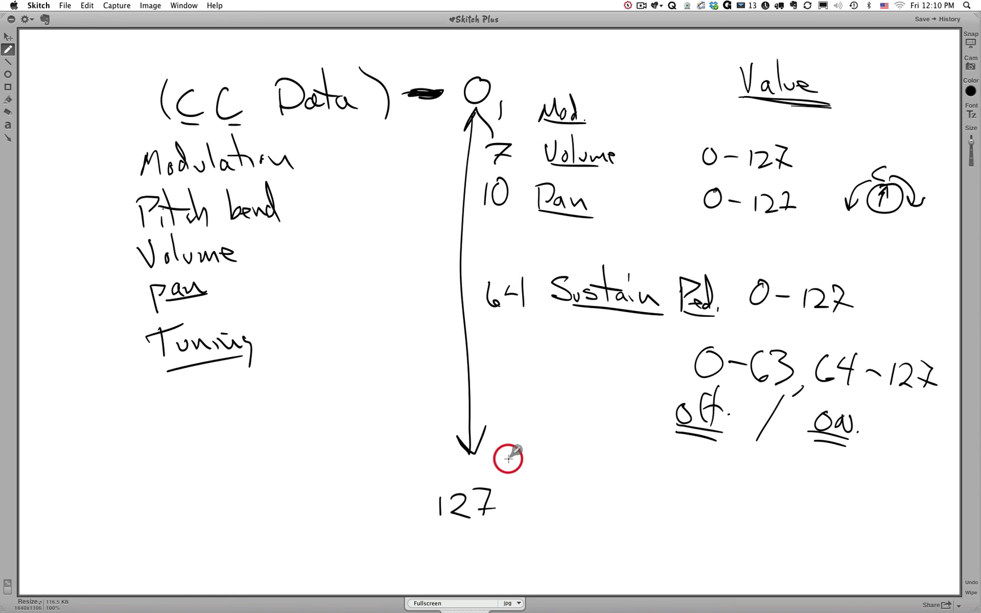